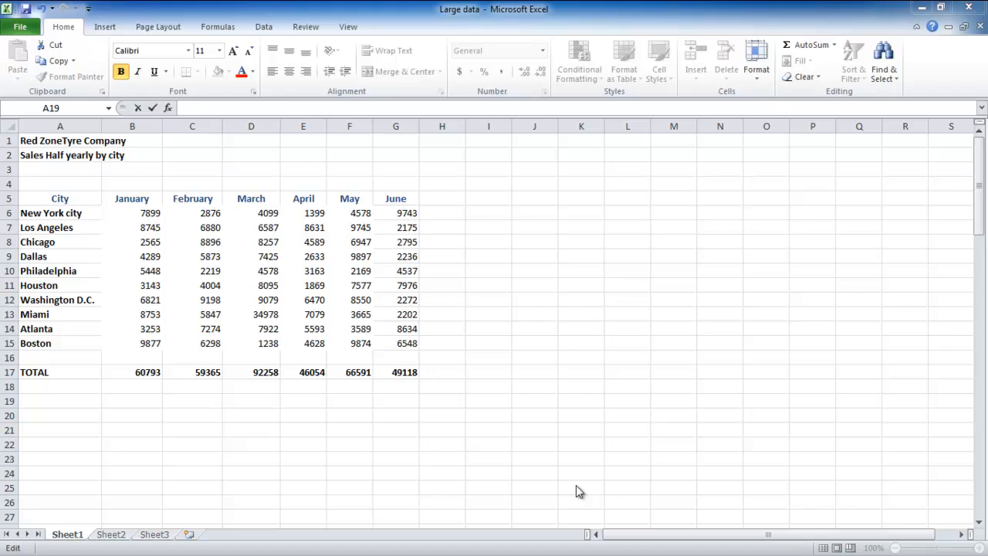
Step: Begin the 'Average' row label in the cell below the totals
text(Ave)
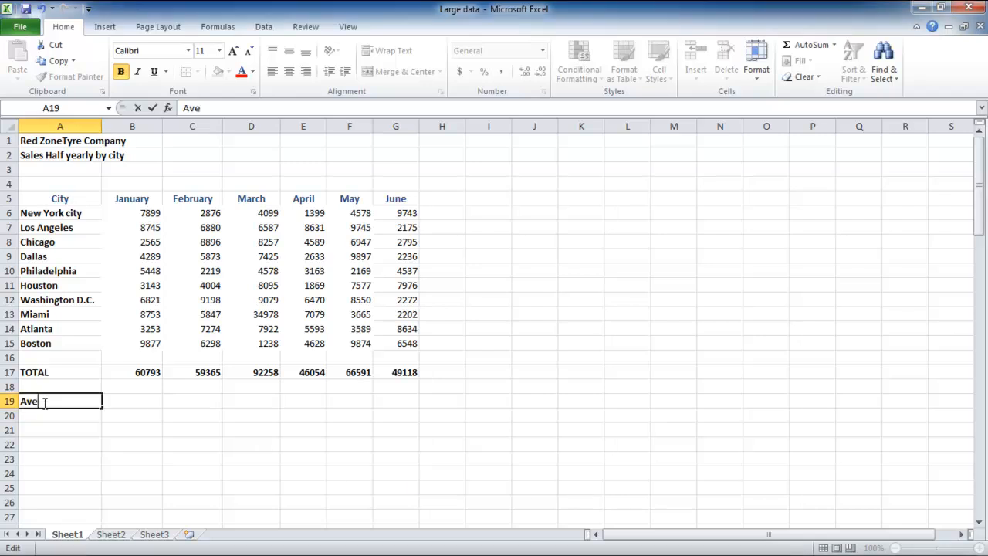
Step: Enter =AVERAGE(B6:B15) for January and fill it across the months to June
text(=aver)
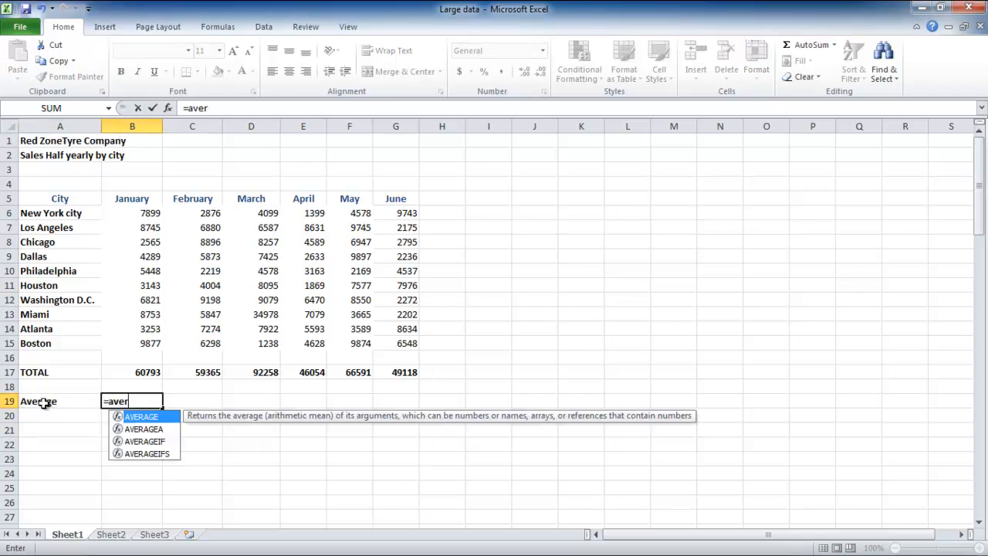
double_click(142, 417)
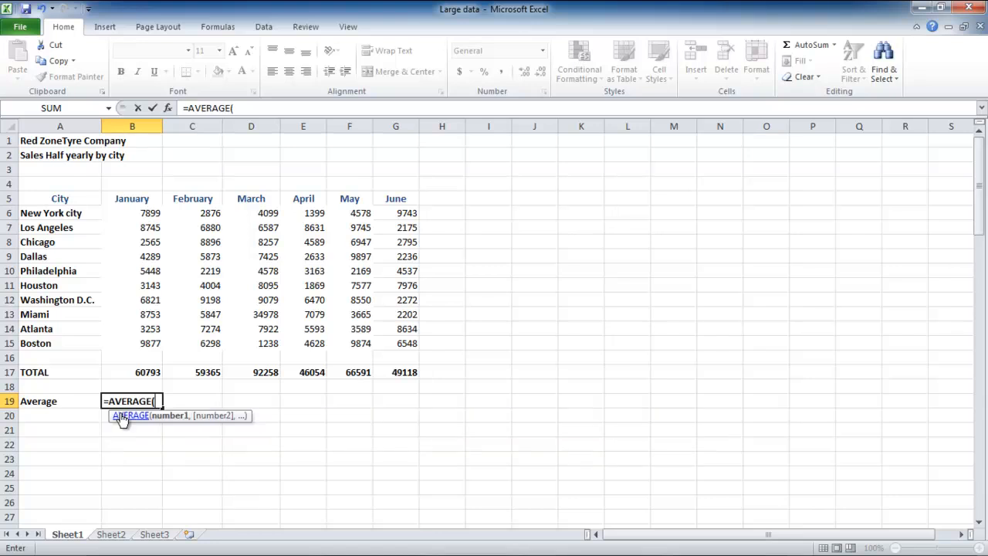
drag(132, 213, 131, 343)
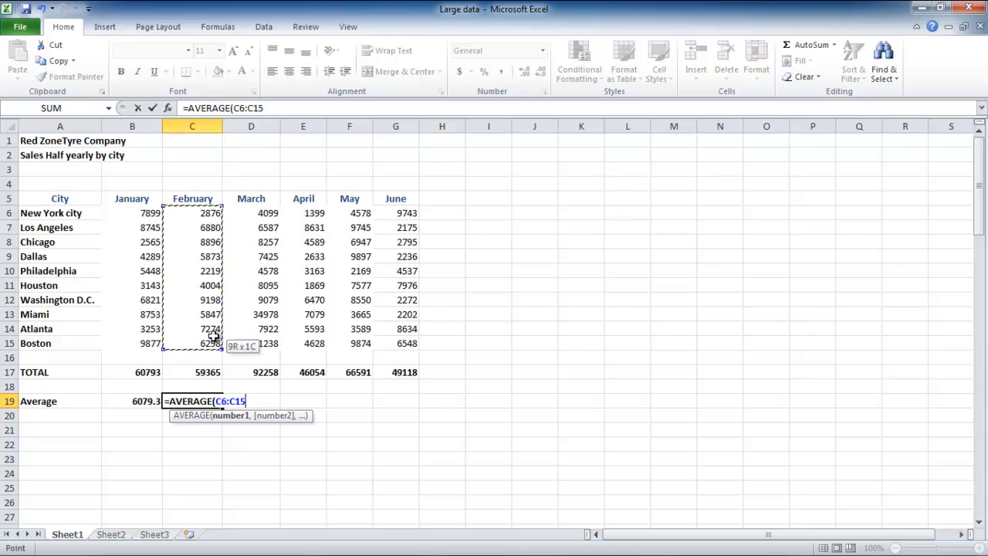
key(Return)
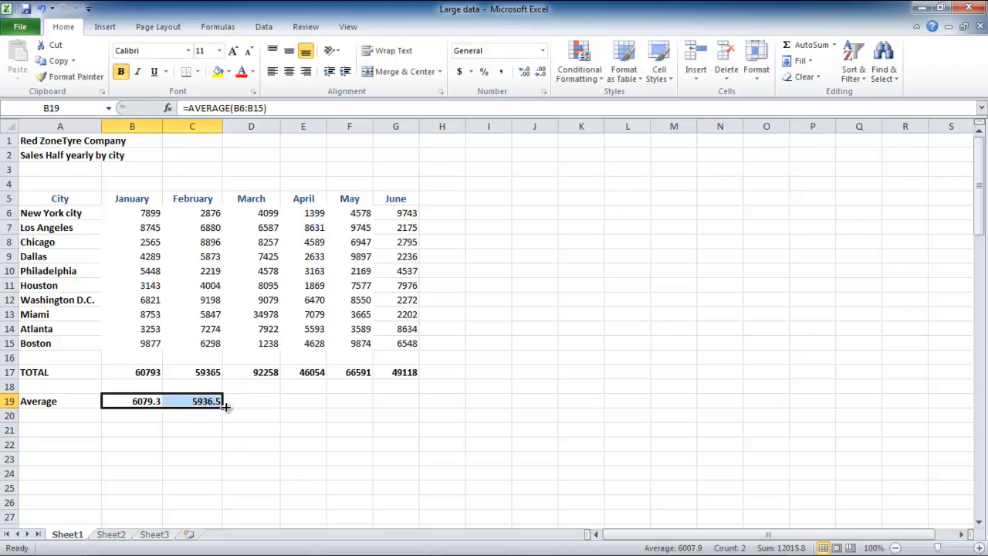
drag(222, 402, 420, 401)
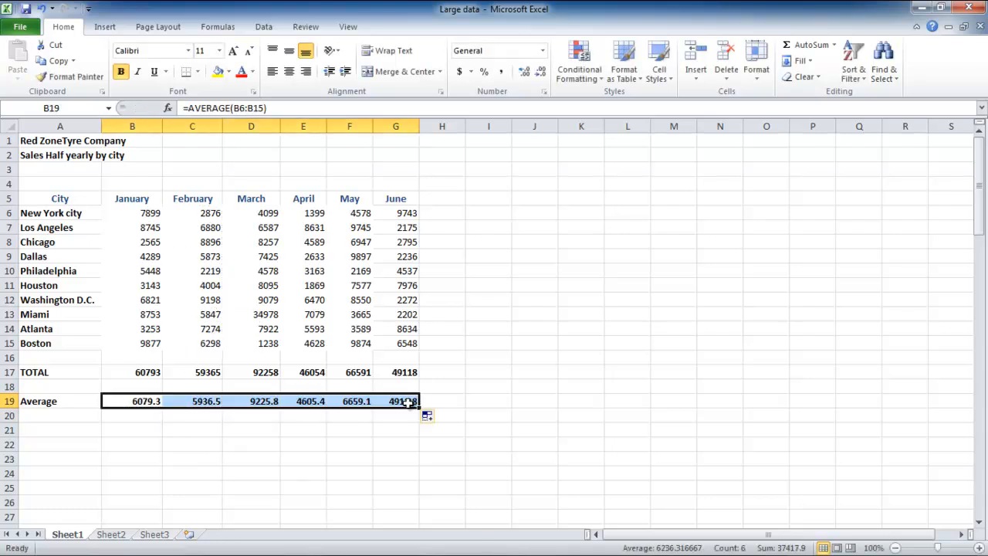
Step: Label a 'Highest' row and enter =MAX(B6:B15), filled across January to June
text(Highest)
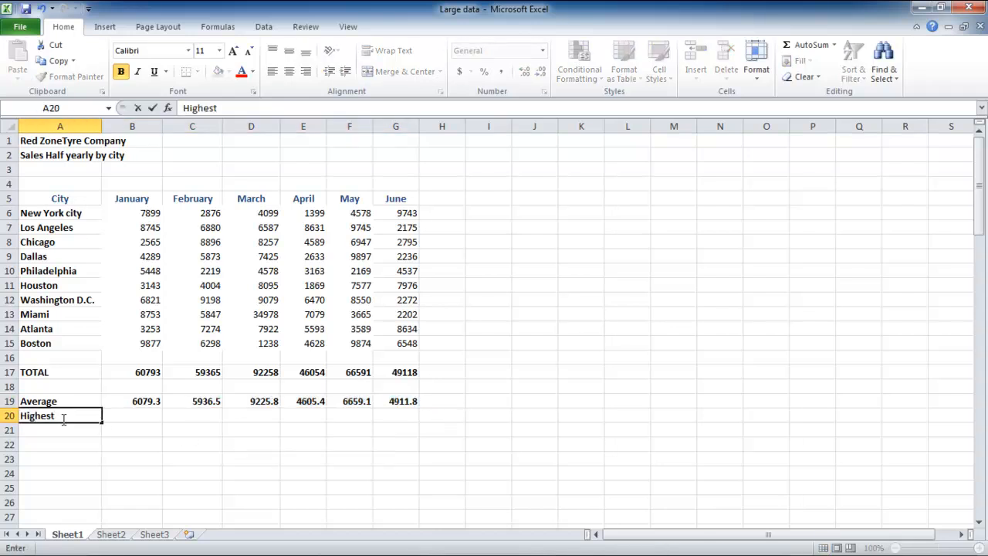
text(=max)
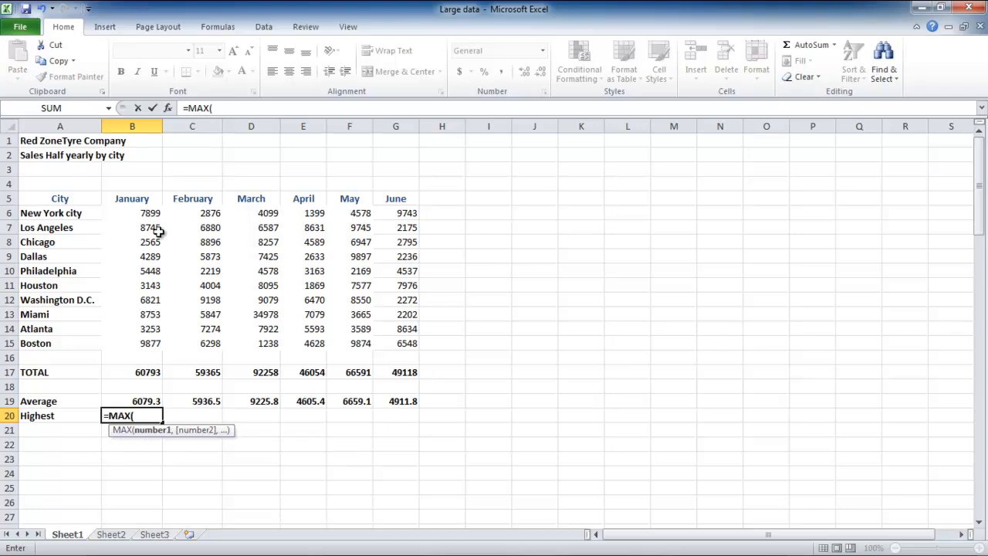
key(Return)
text(=)
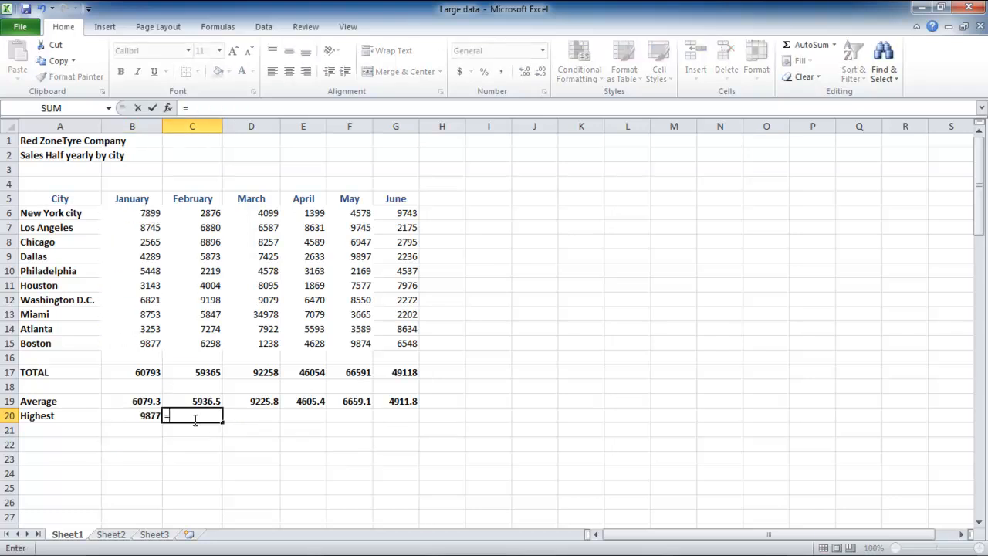
key(Return)
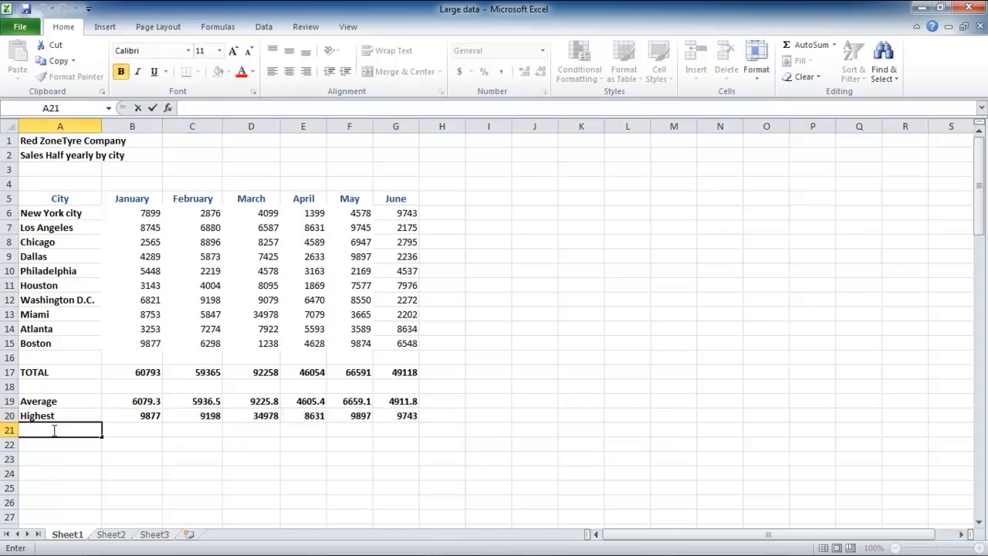
Step: Label a 'Lowest' row and enter =MIN(B6:B15) for January's smallest sales figure
text(Lowe)
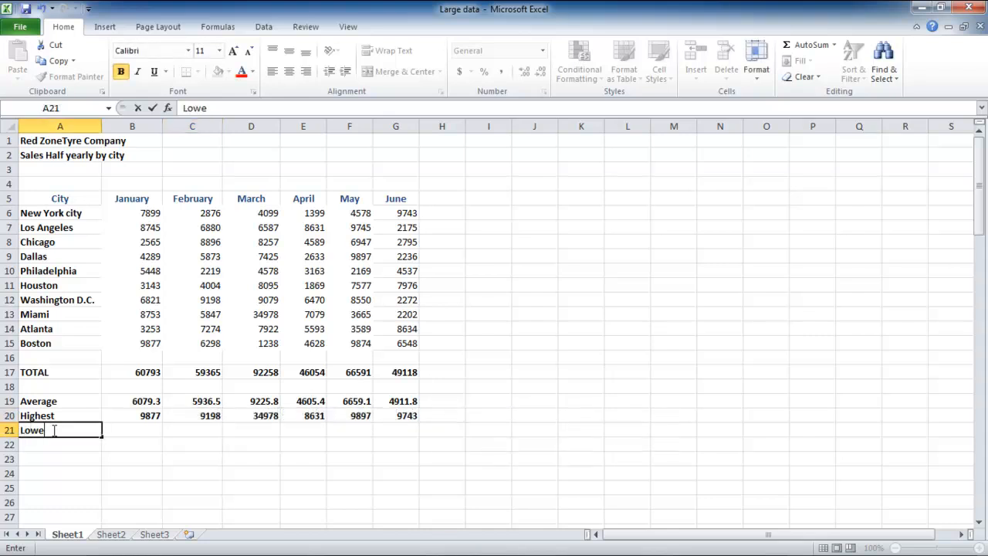
text(st)
click(132, 429)
text(=)
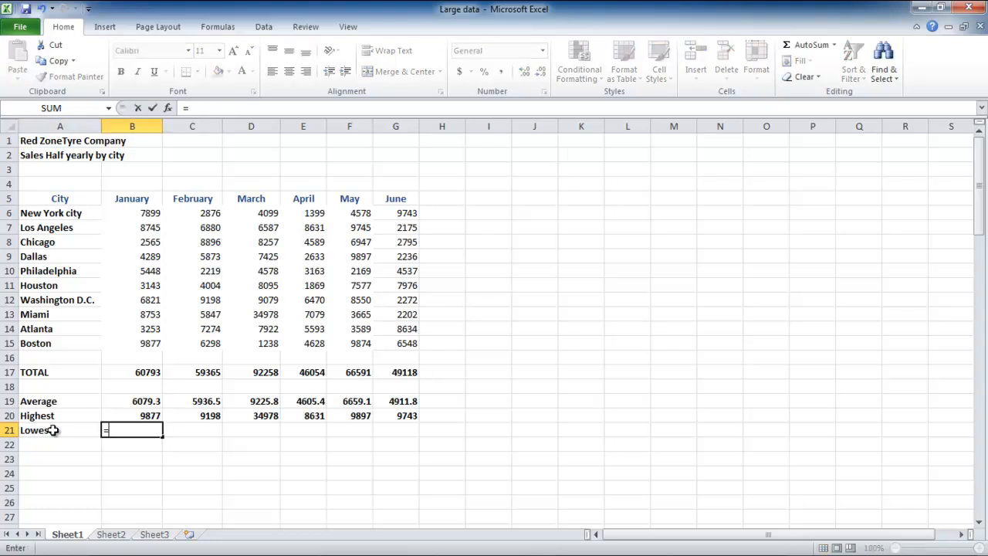
text(min)
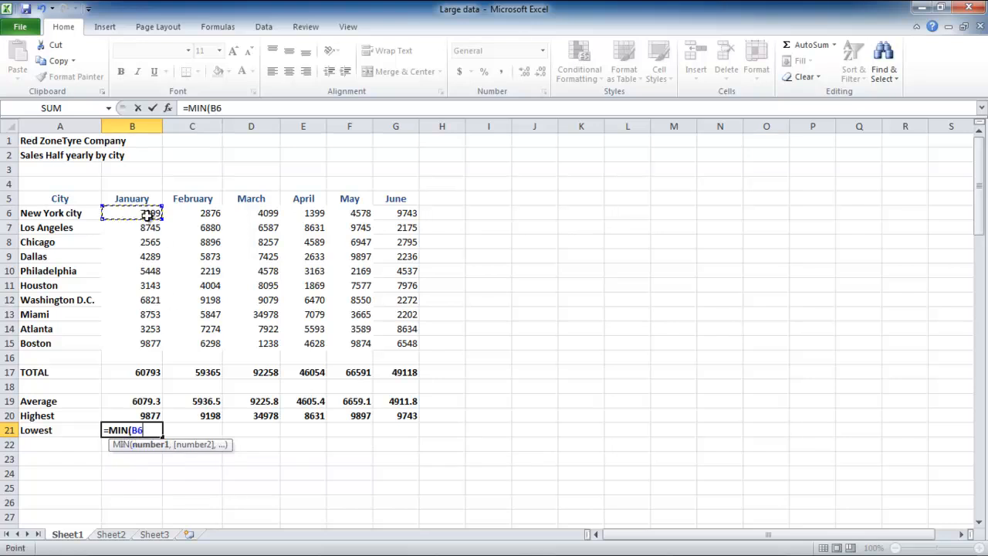
key(Return)
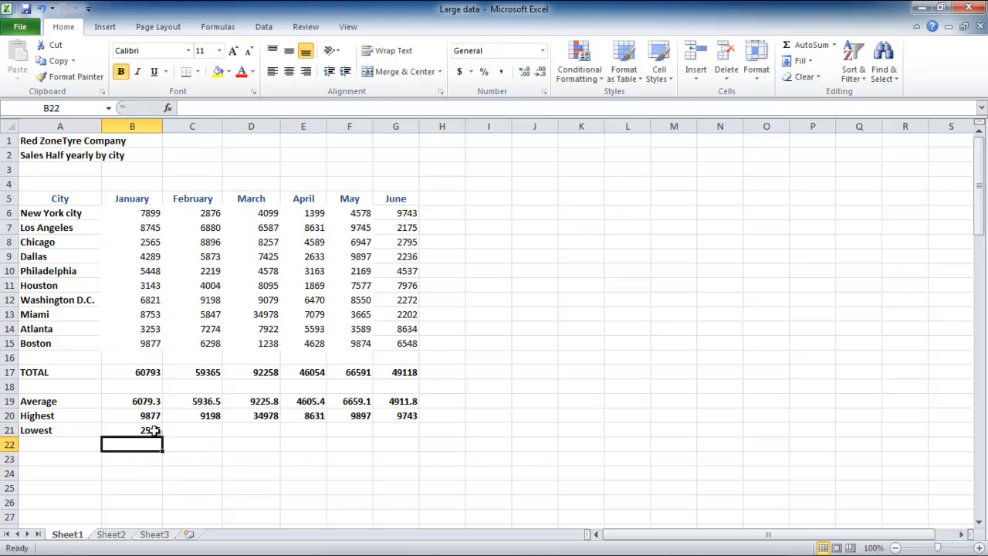